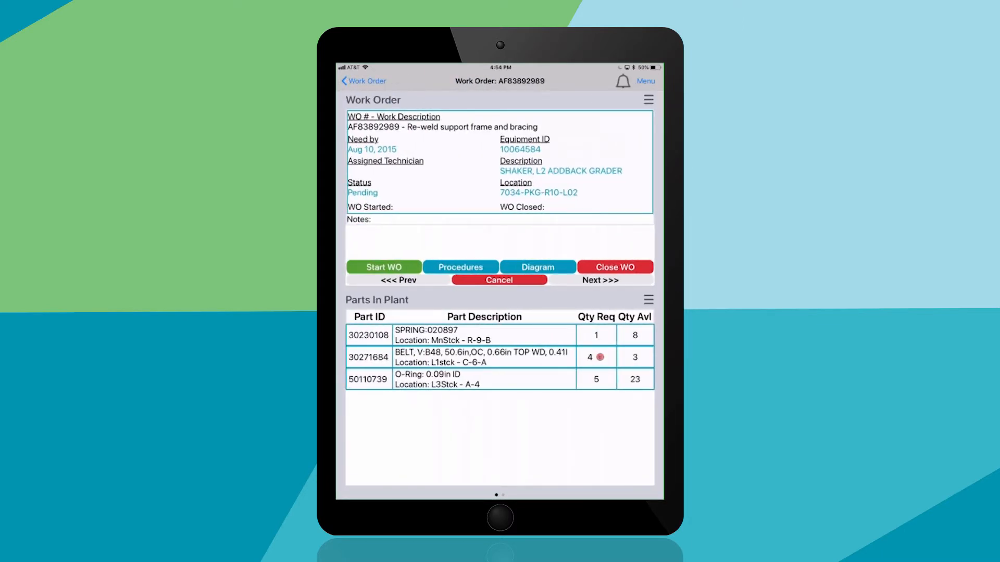
Step: Browse the Cutter-Air-Line-Assembly-v2 procedure, then return to work order AF83892989
click(500, 280)
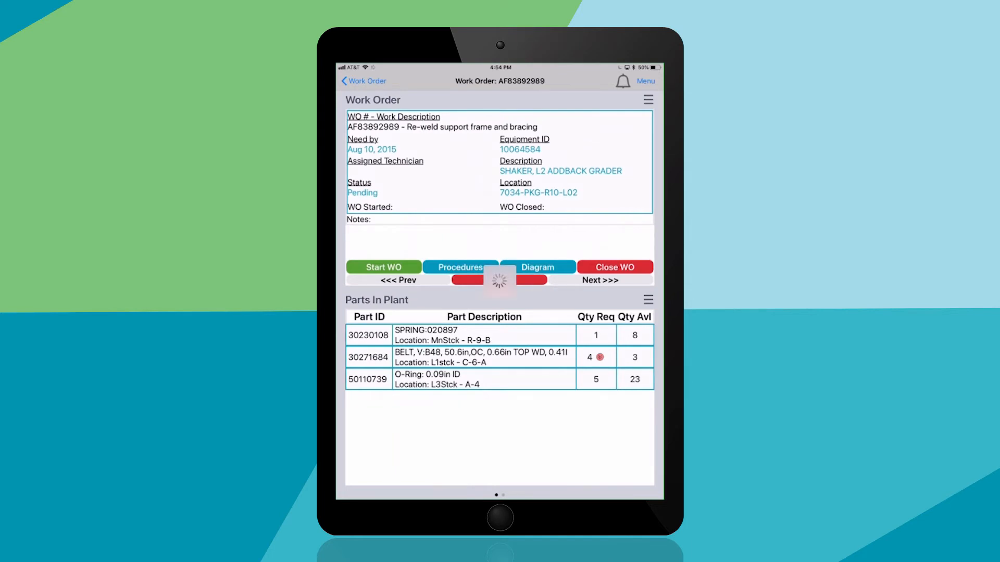
click(459, 267)
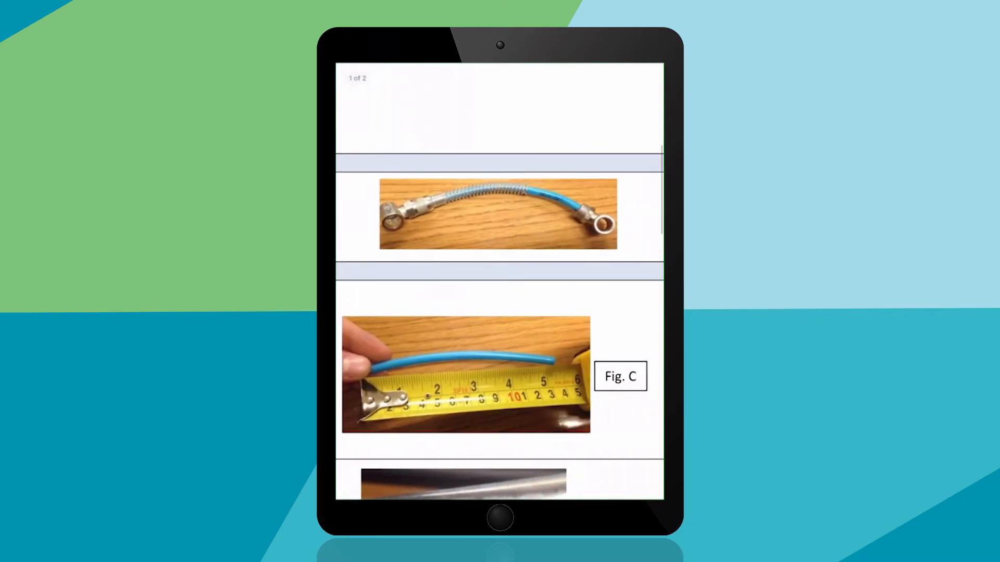
scroll(down, 3)
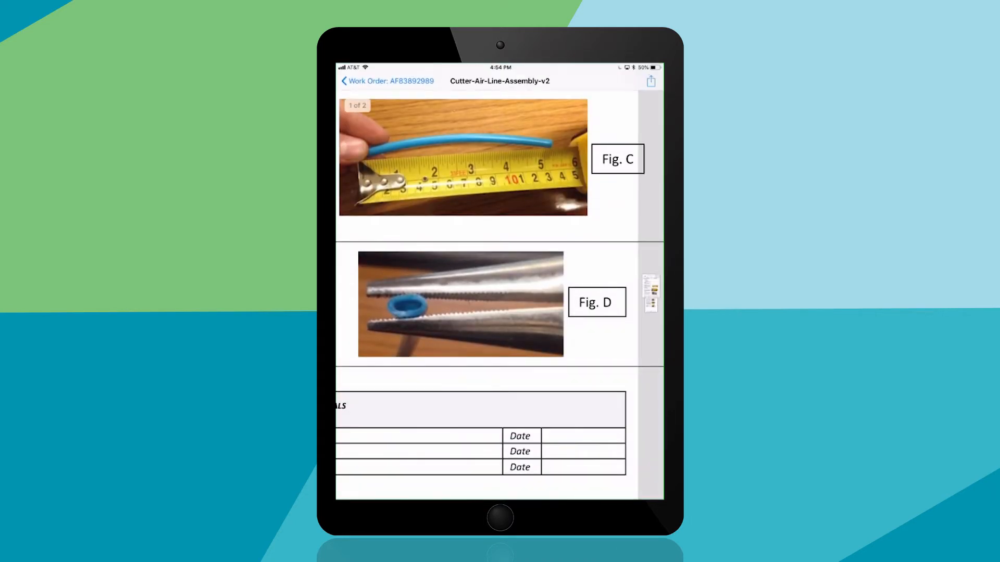
click(362, 81)
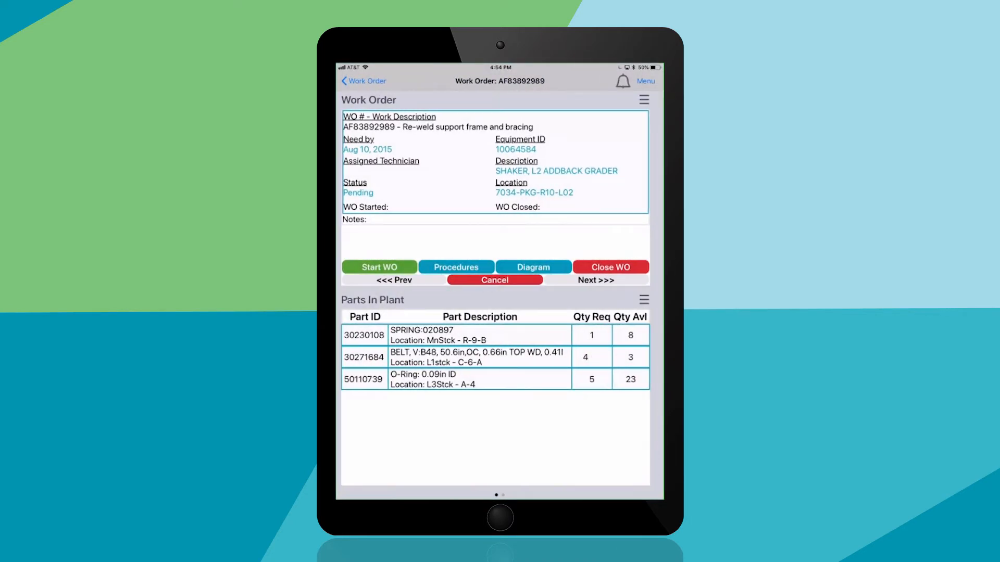
Step: Leave the maintenance order, switch the work order map to satellite, and open WO-00003
click(533, 267)
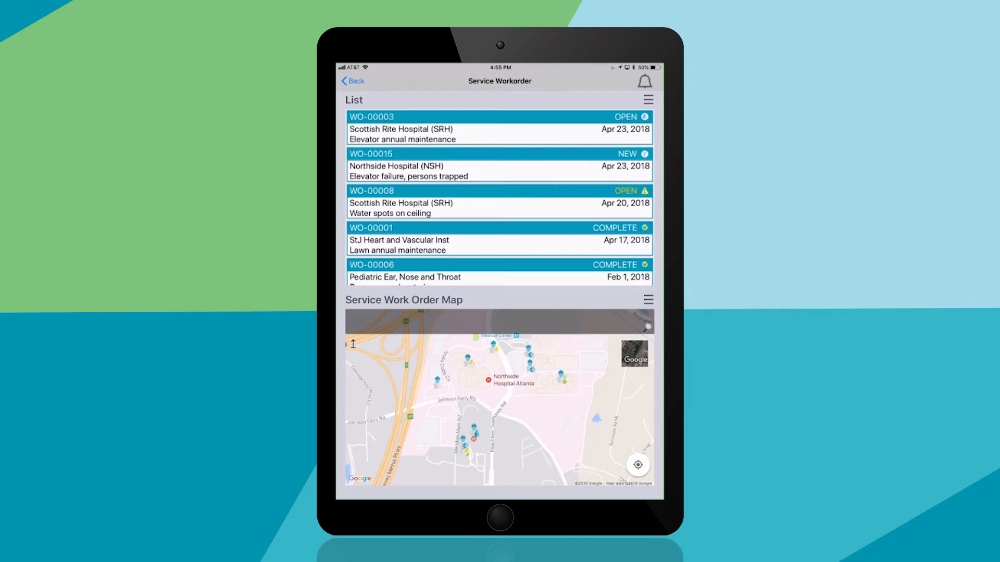
click(633, 354)
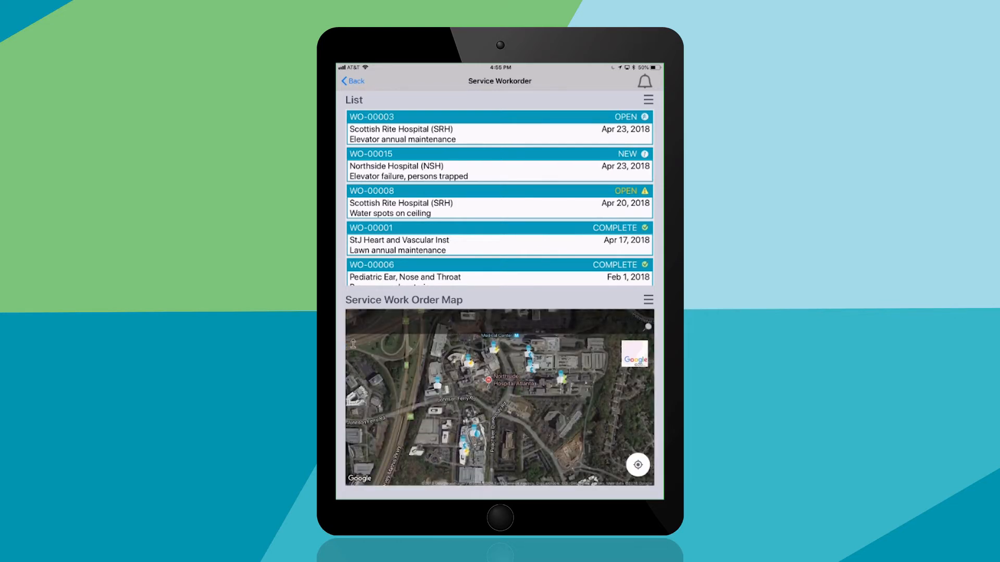
click(499, 128)
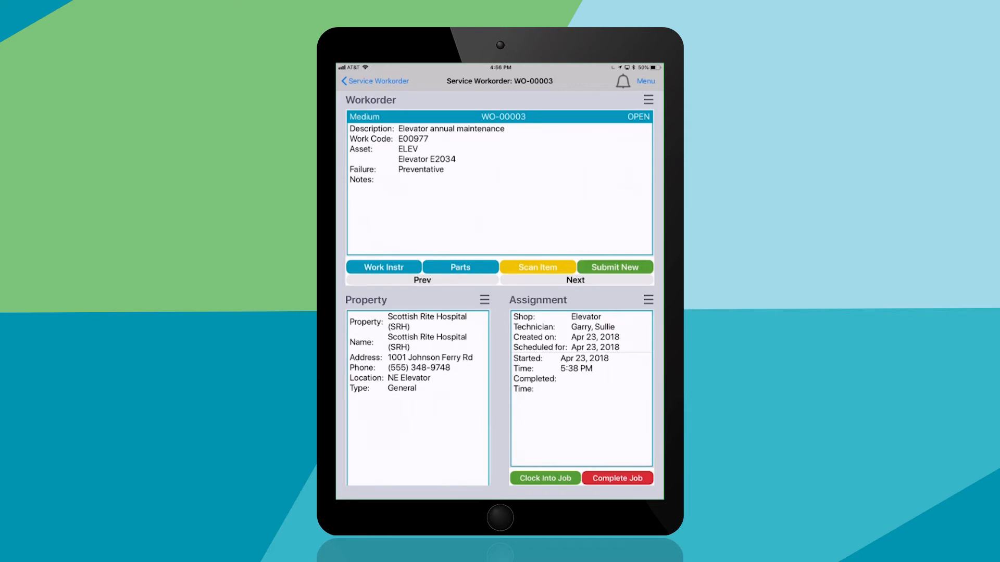
Step: Scan the part's PDF417 barcode to show its details and 12/12/2020 warranty notice
click(543, 478)
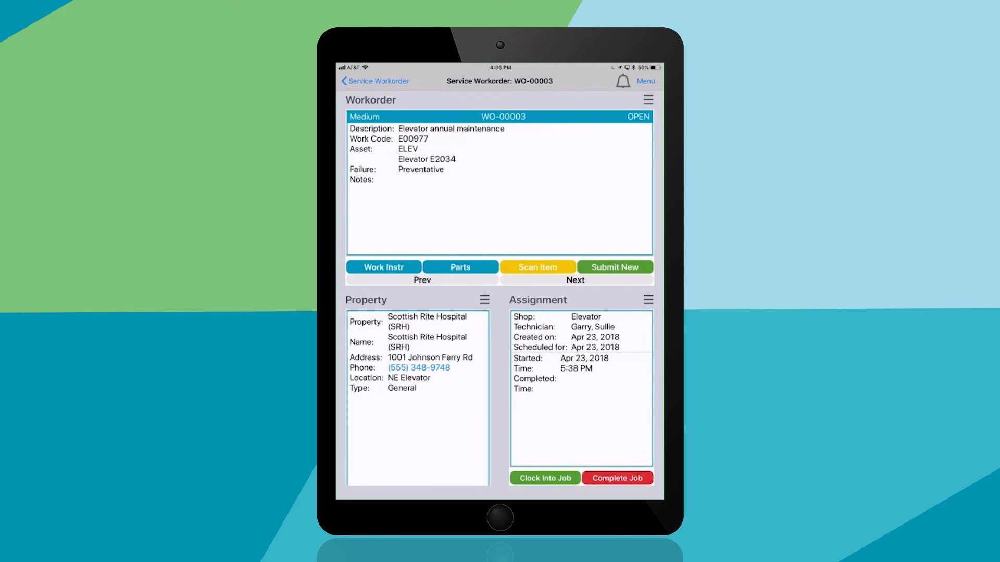
click(537, 267)
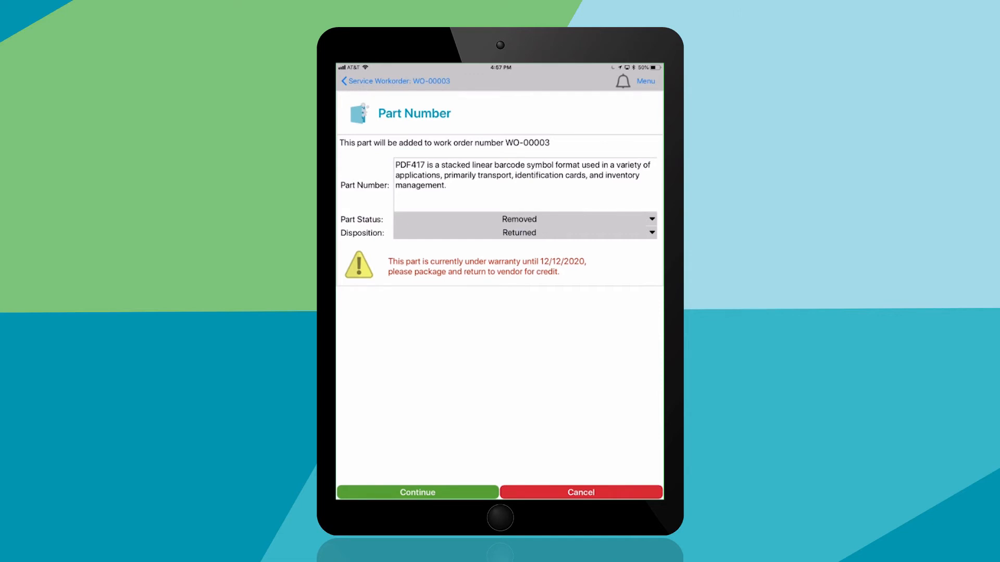
Step: Set the scanned part's status to Removed and return to the Maintenance workbench
click(519, 219)
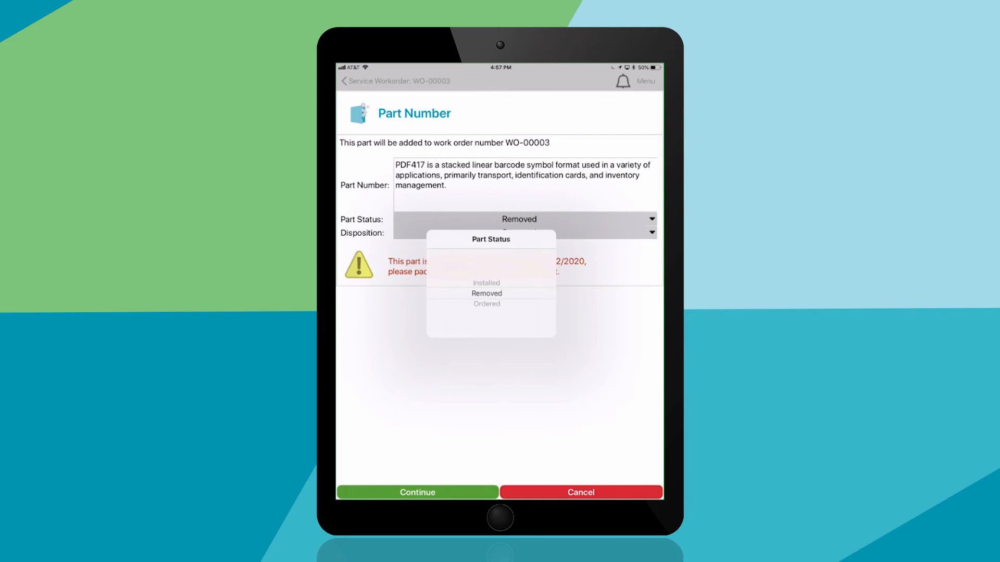
click(486, 293)
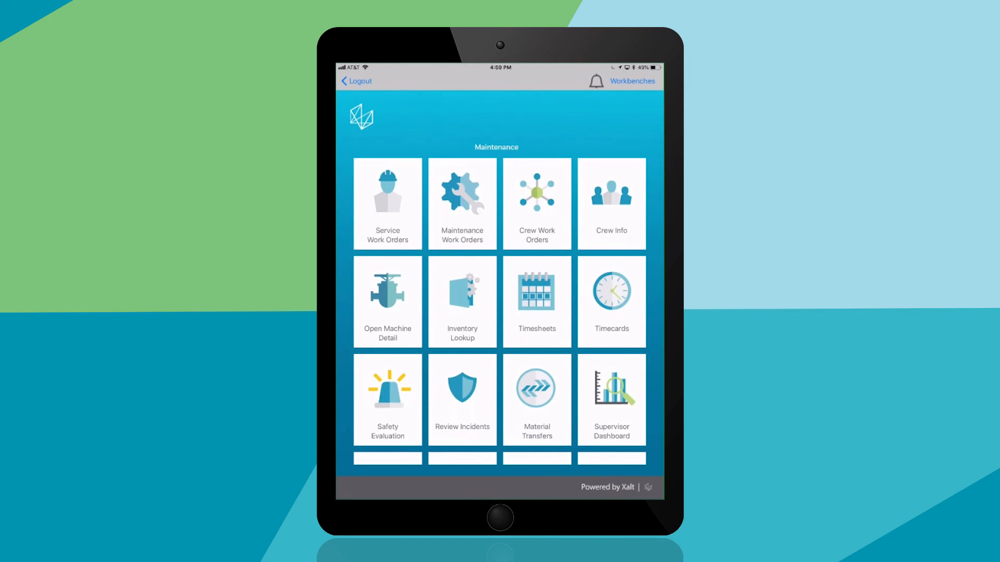
Step: Open the Building 32 incident from Review Incidents and bring up its damage report
click(462, 392)
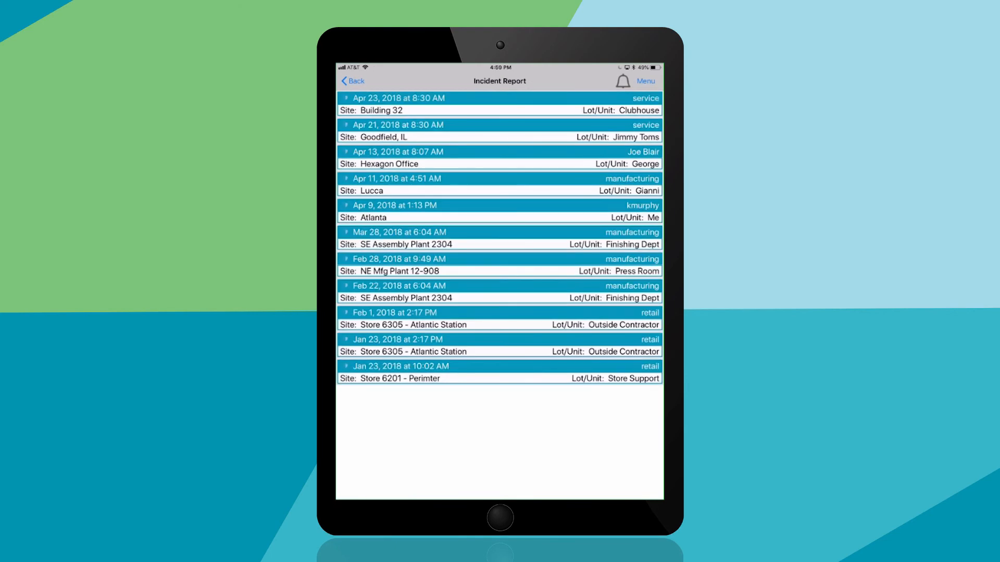
click(499, 98)
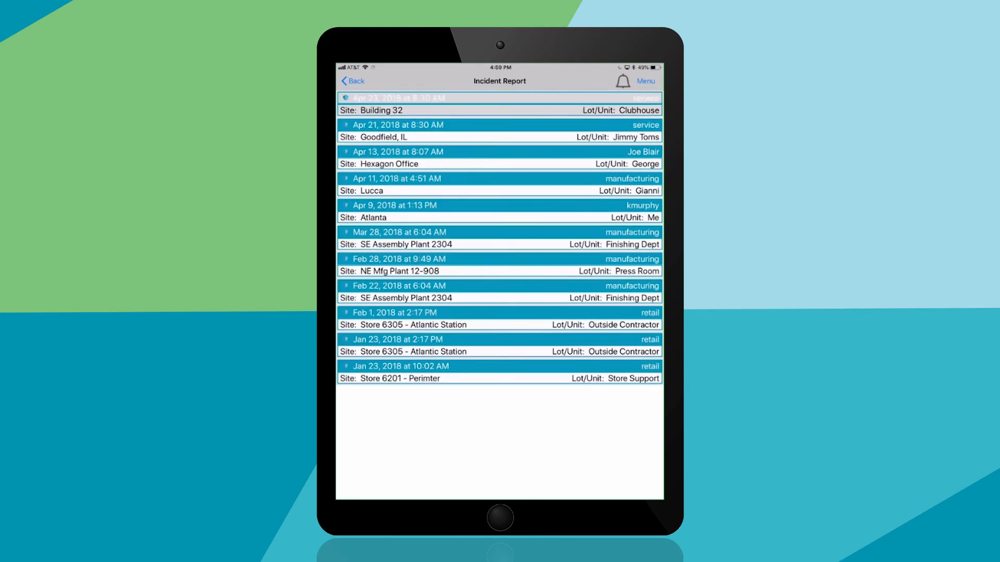
click(500, 103)
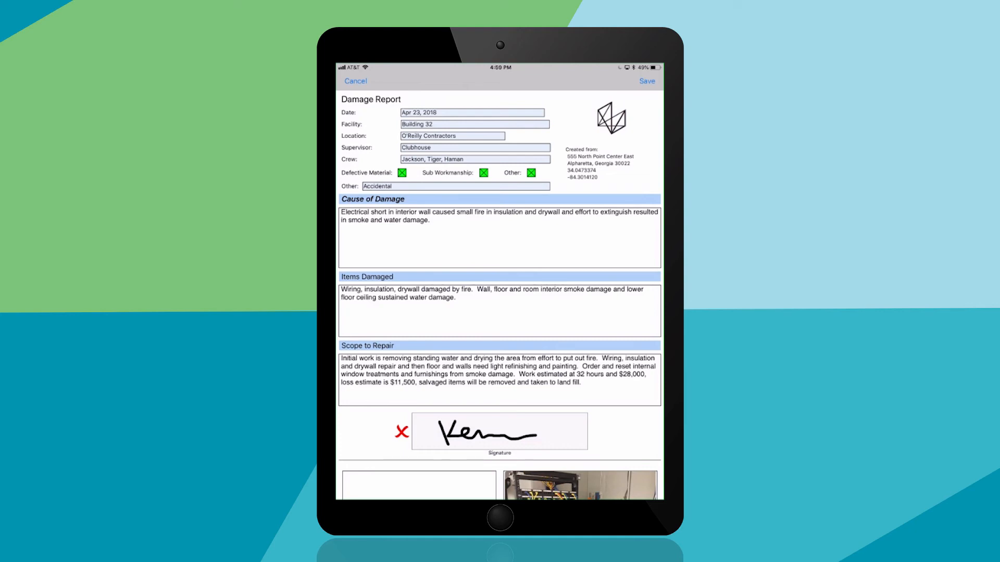
Step: Dictate 'So be captured using voice to text capability' at the end of Cause of Damage
click(430, 220)
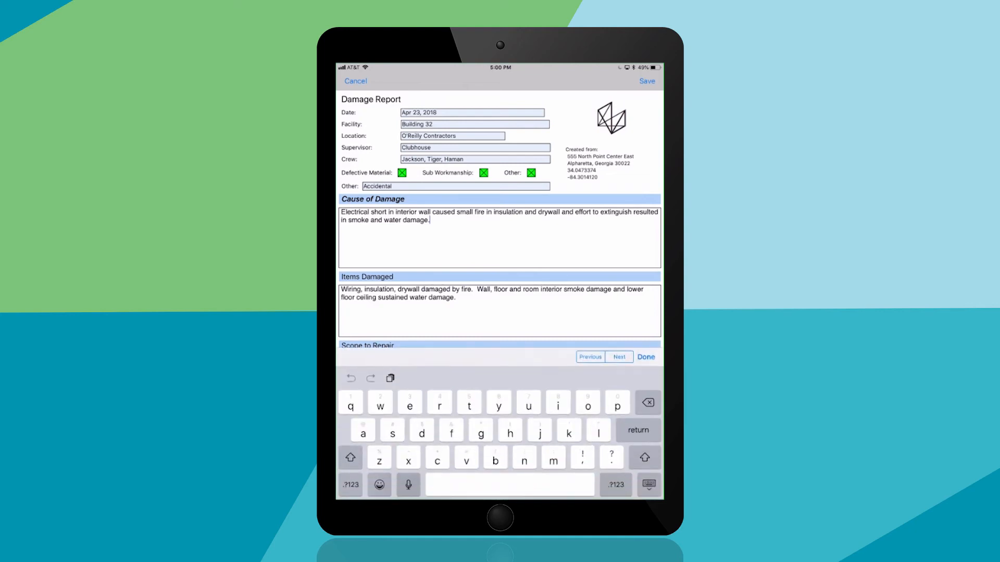
click(350, 457)
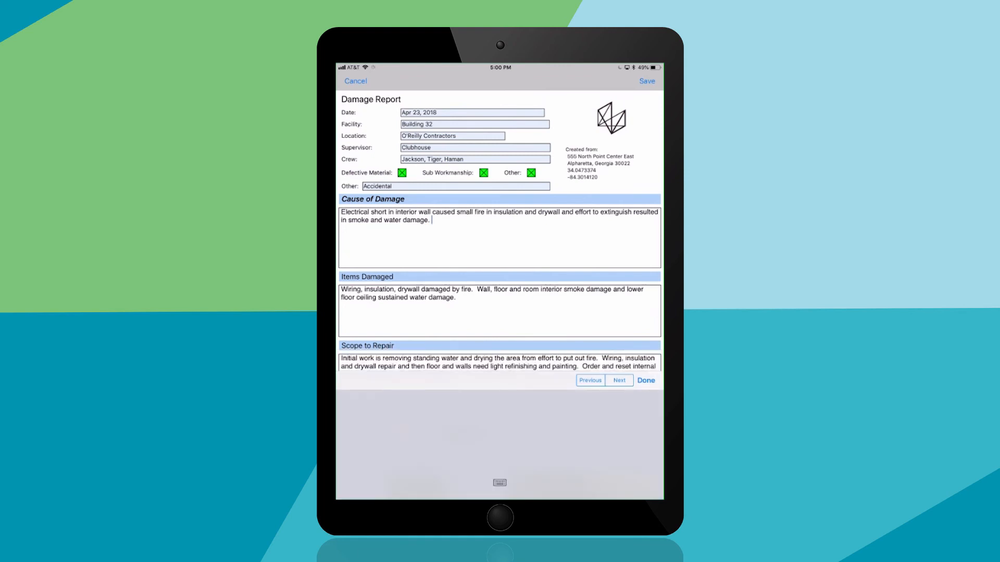
text(So)
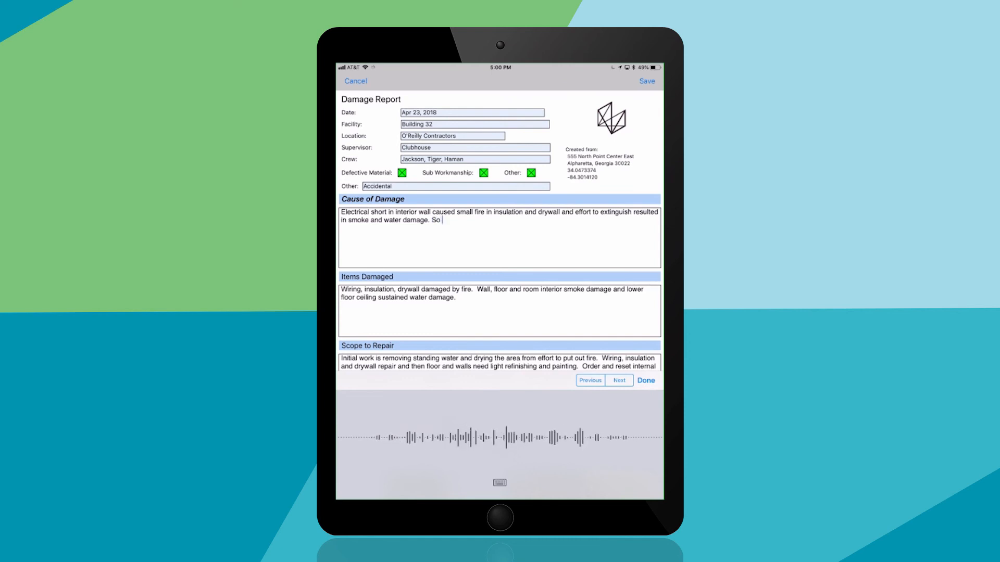
text(be captured using voice to text capability)
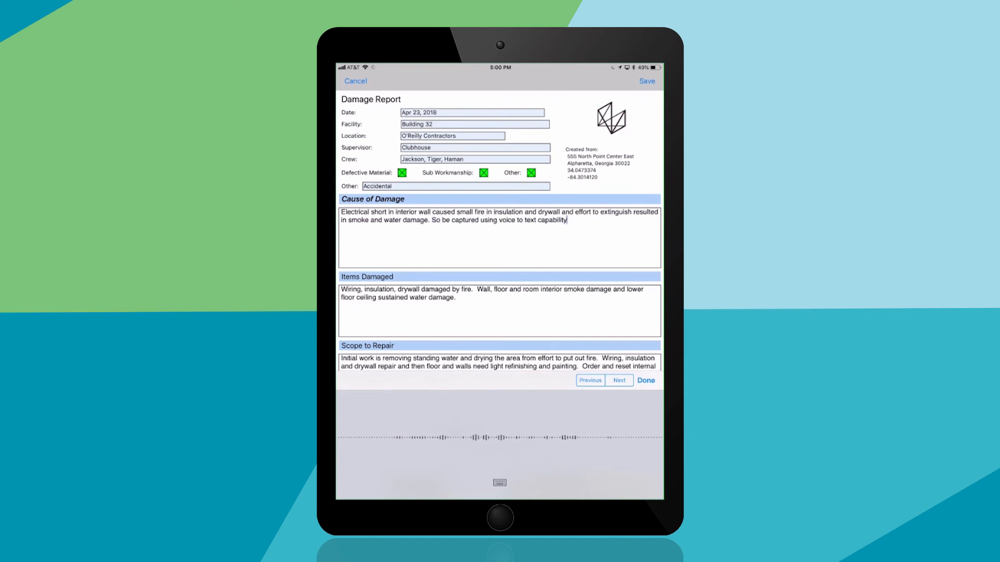